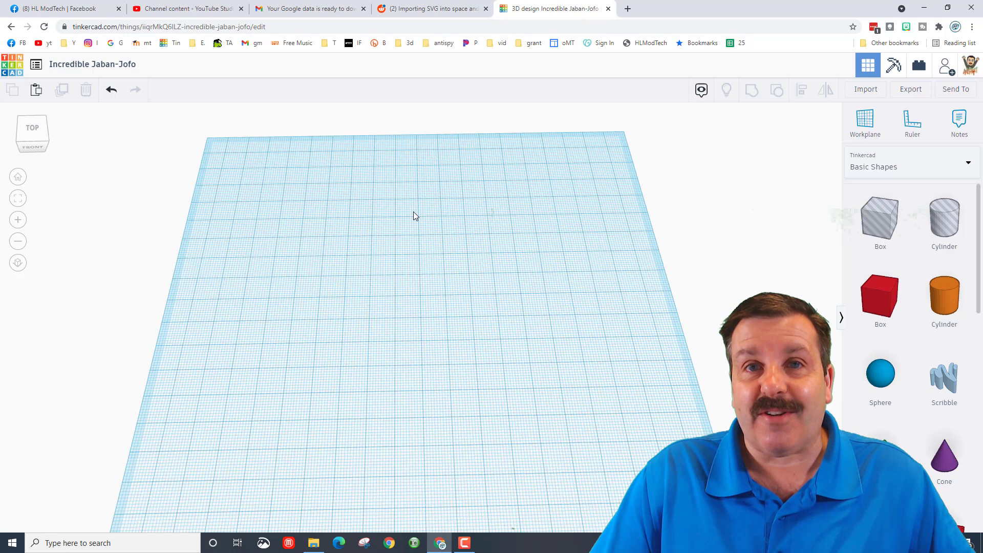
Rename the design to 'cooki' and scroll the shapes panel to the Tube
left_click(92, 64)
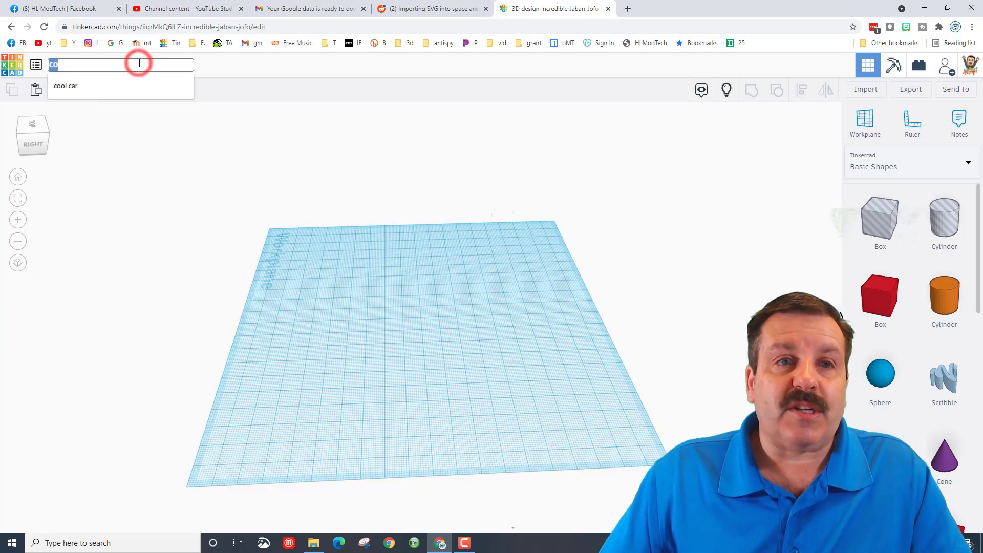
type("cooki")
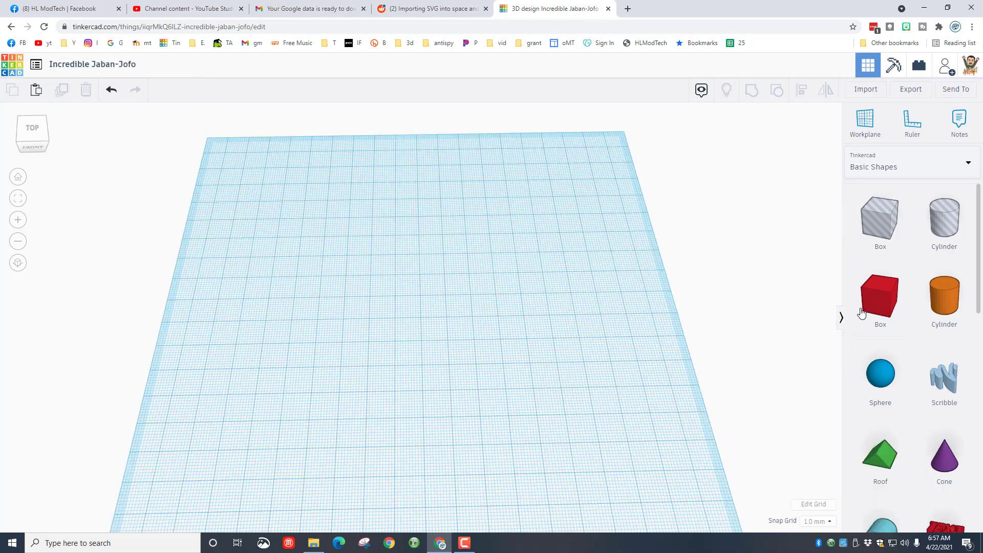
scroll("down", 3)
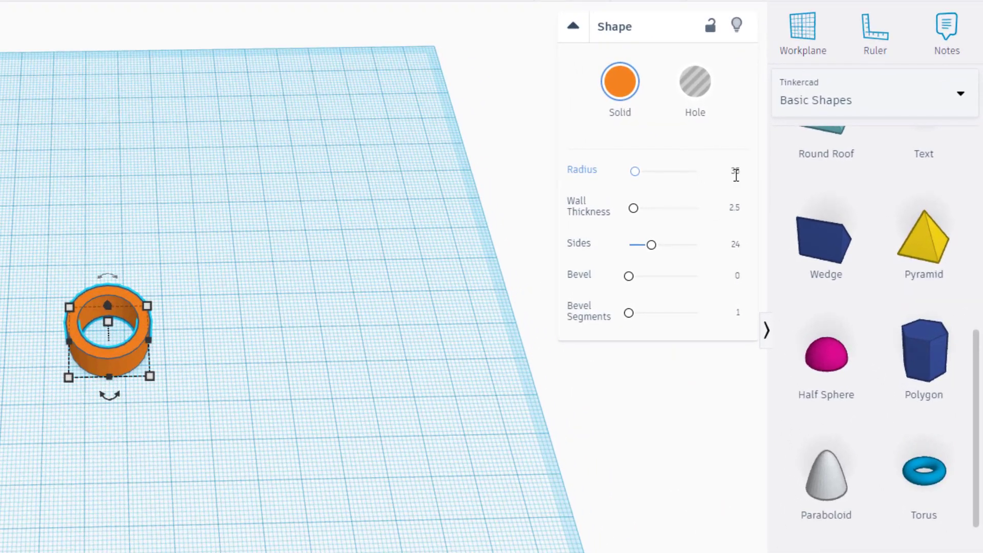
Set the tube to radius 35, wall thickness 1.5 and a higher side count
left_click_drag(634, 171, 652, 171)
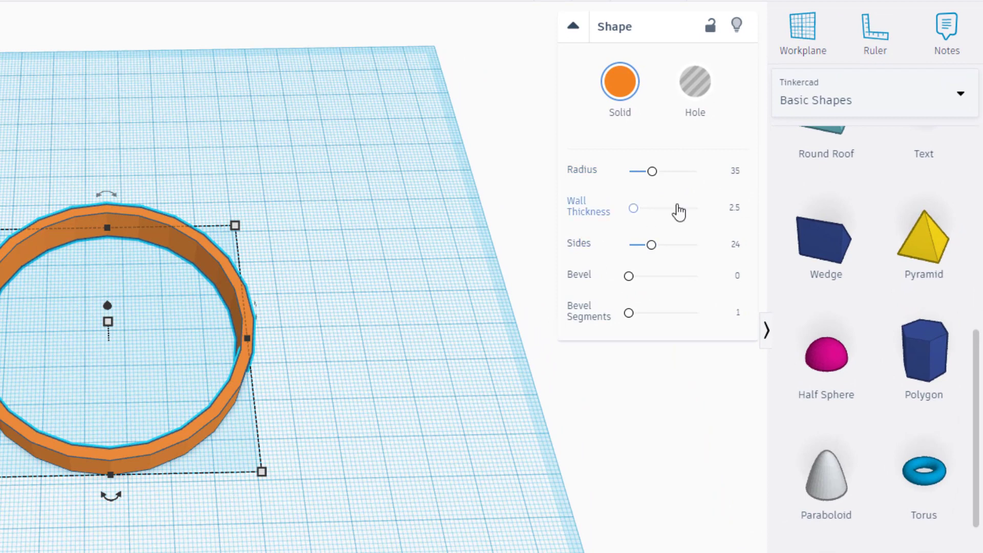
left_click(724, 209)
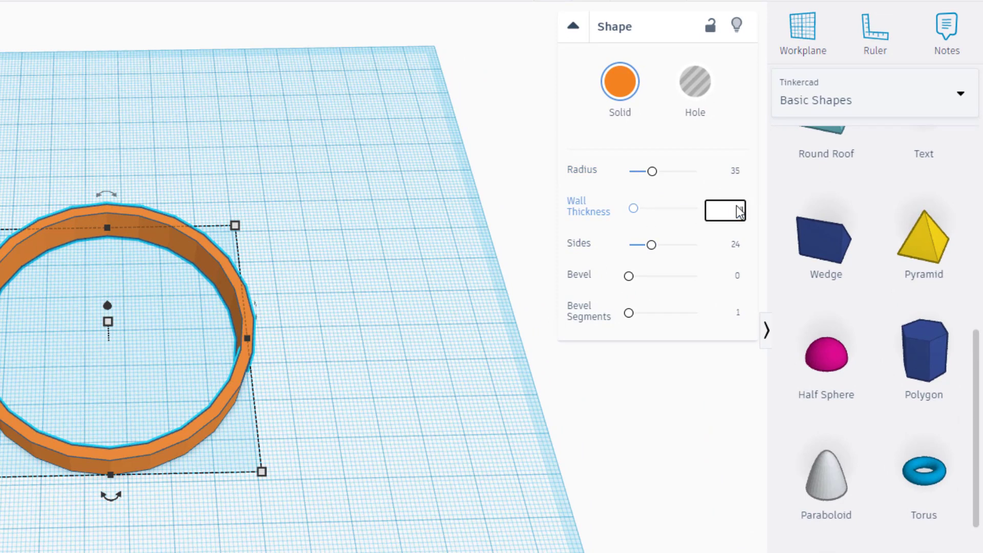
type("1.5")
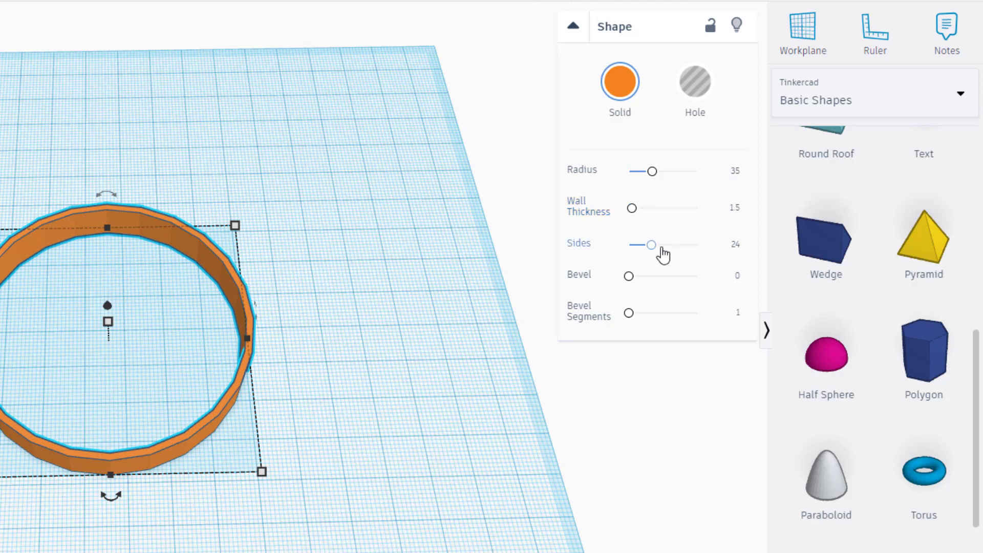
mouse_move(657, 255)
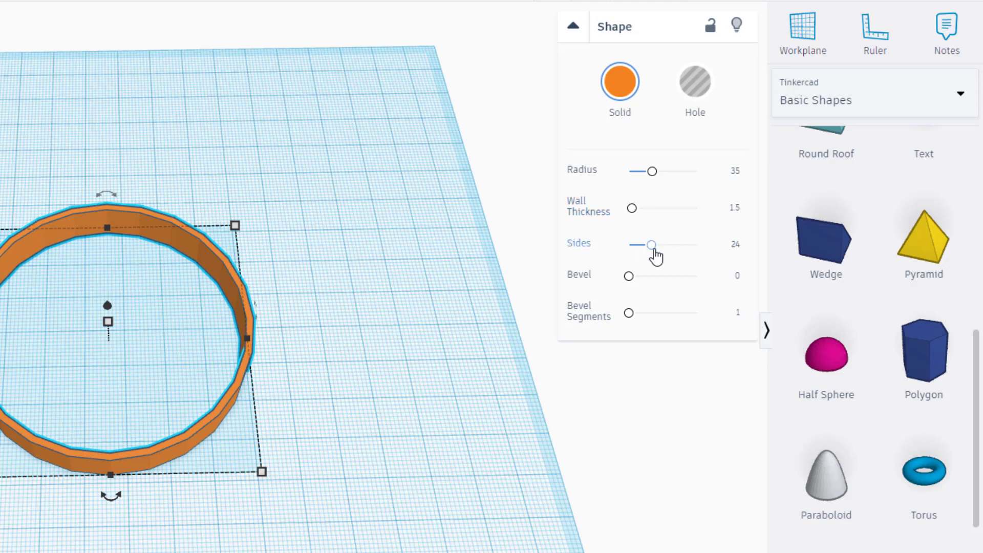
left_click_drag(652, 244, 696, 244)
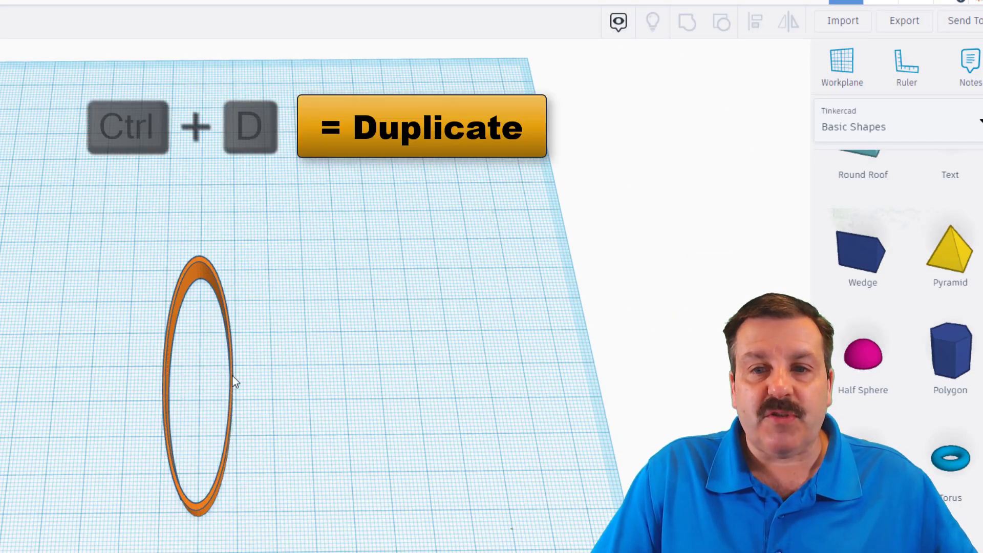
Duplicate and rotate the petal so eight petals cross at a shared centre
left_click(198, 382)
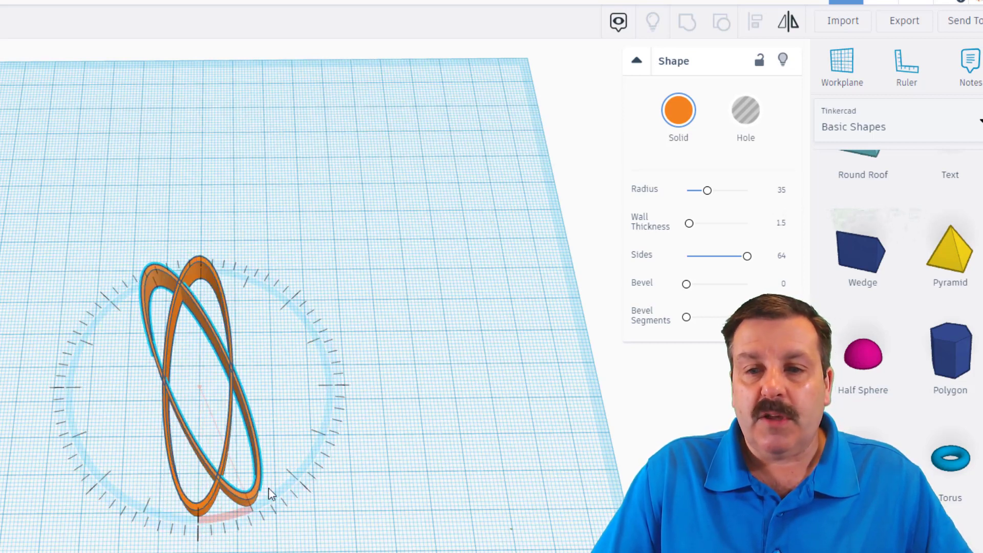
left_click_drag(269, 496, 289, 476)
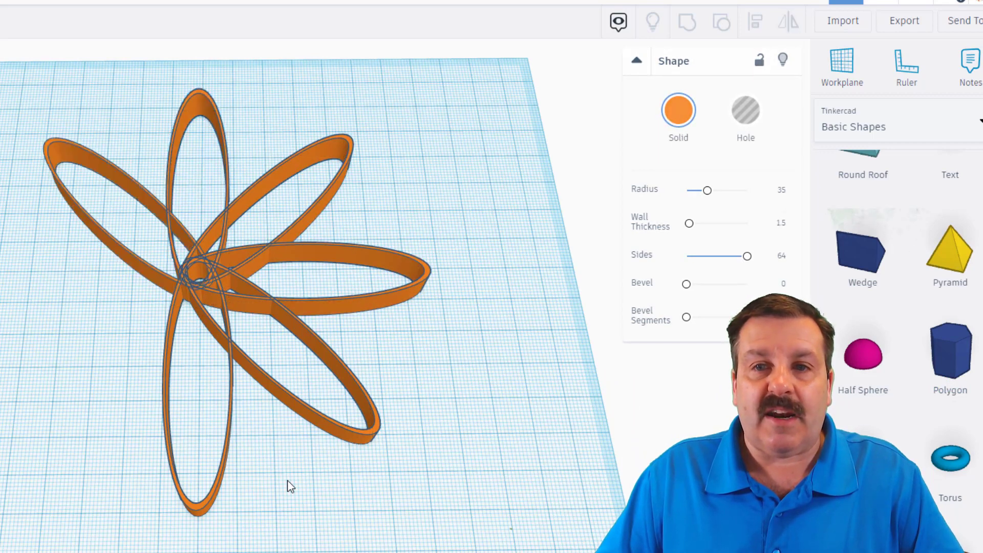
left_click(95, 345)
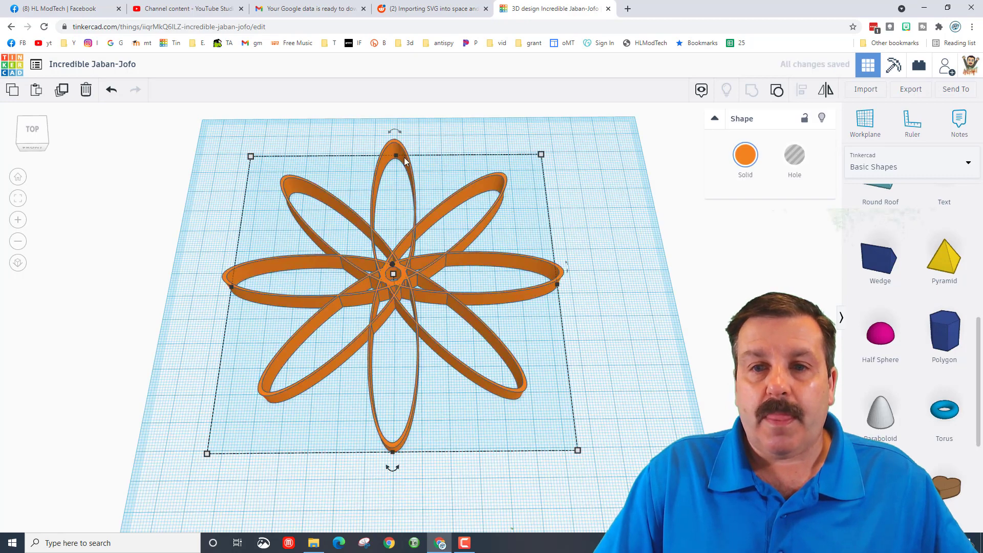
Check the r/tinkercad Reddit post about the SVG flower, then return to Tinkercad
left_click(430, 9)
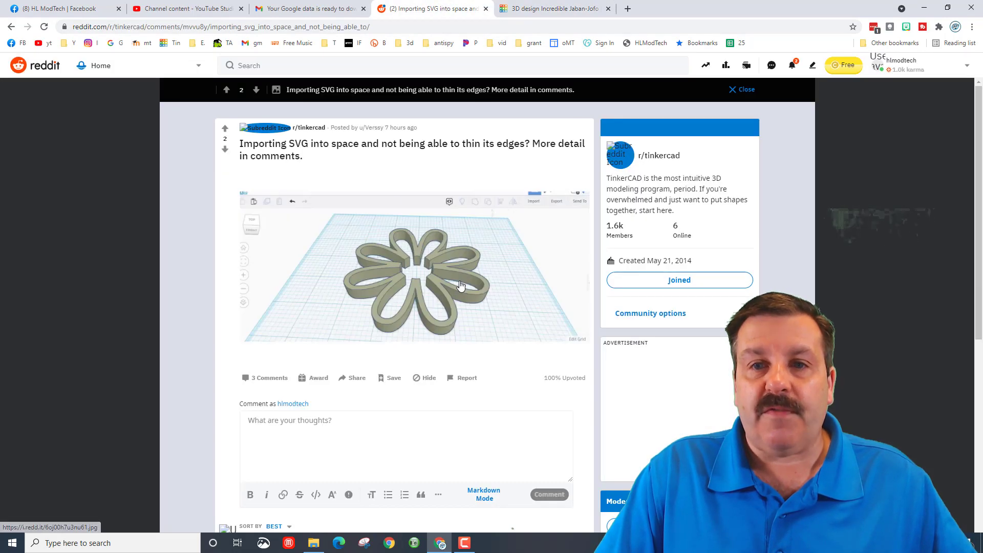
left_click(551, 8)
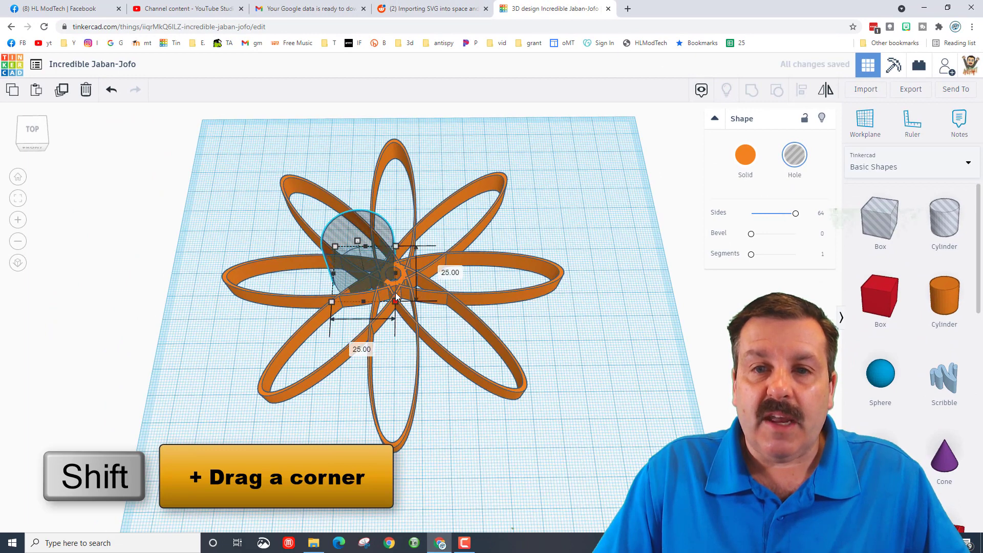
Enlarge the hole cylinder symmetrically over the flower centre to cut away the overlaps
left_click_drag(396, 300, 407, 311)
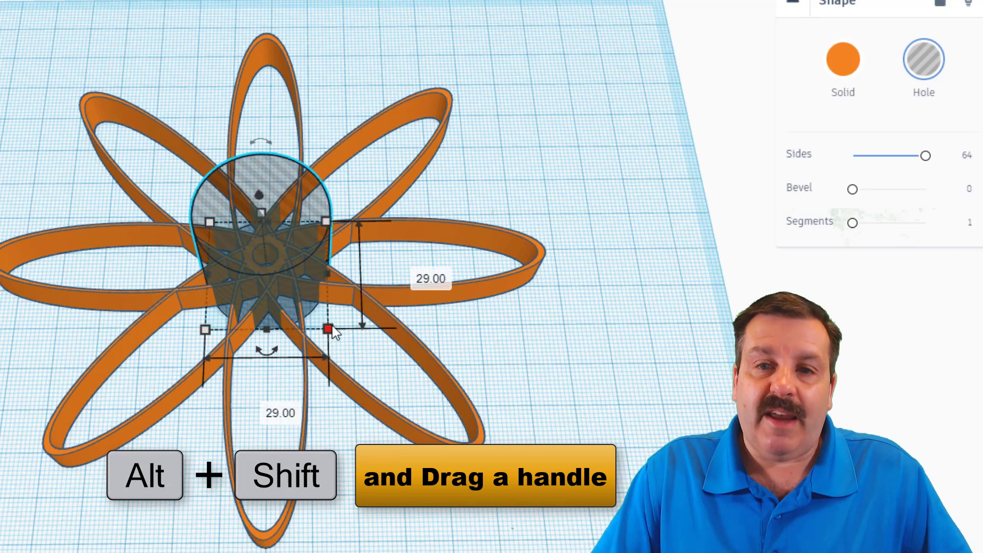
left_click_drag(328, 328, 363, 360)
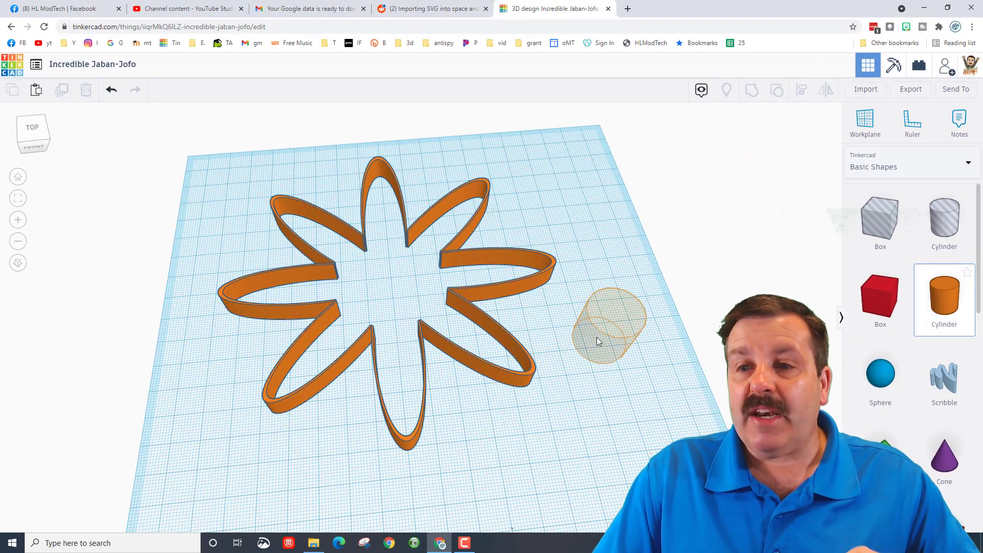
Add a 64-sided cylinder and turn its duplicate into a hole
left_click(607, 325)
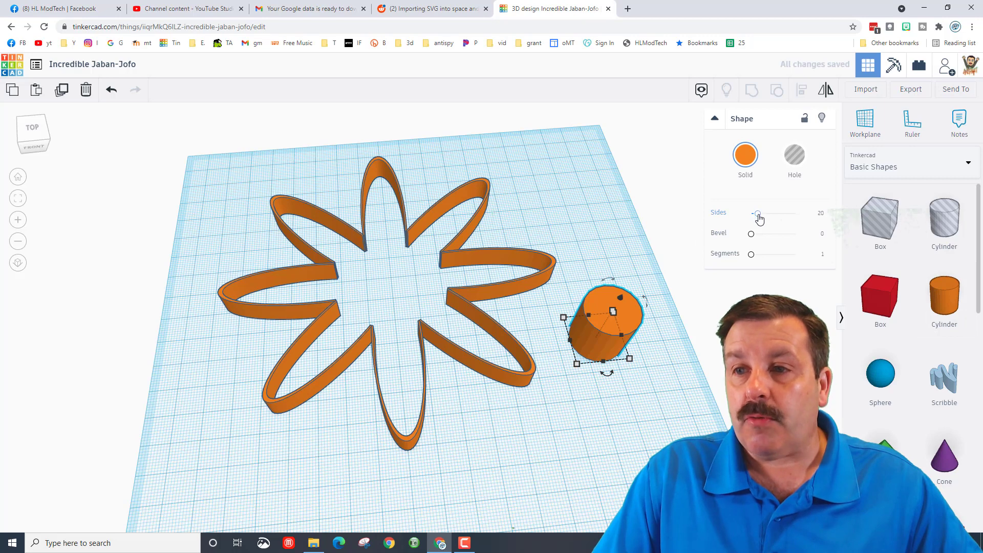
left_click_drag(759, 213, 795, 213)
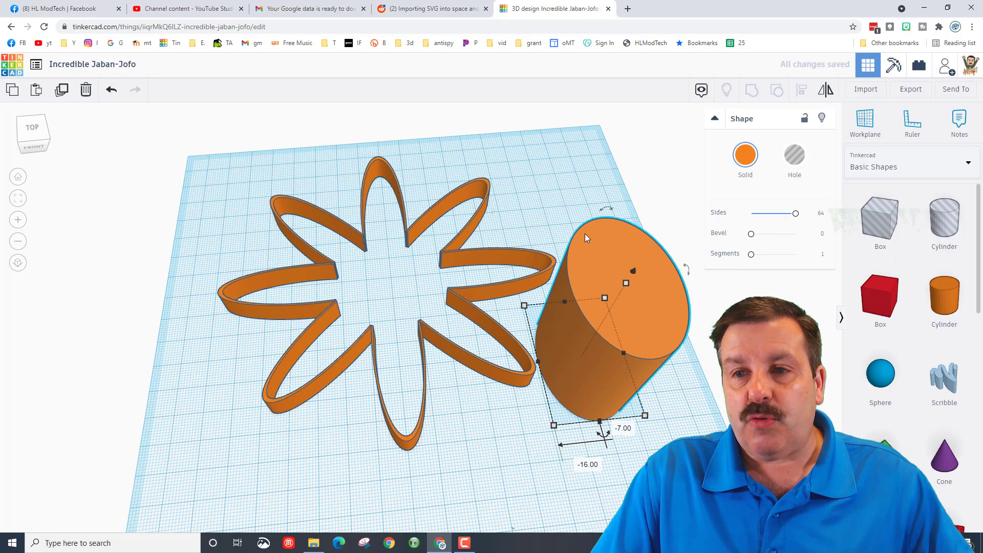
key("ctrl+d")
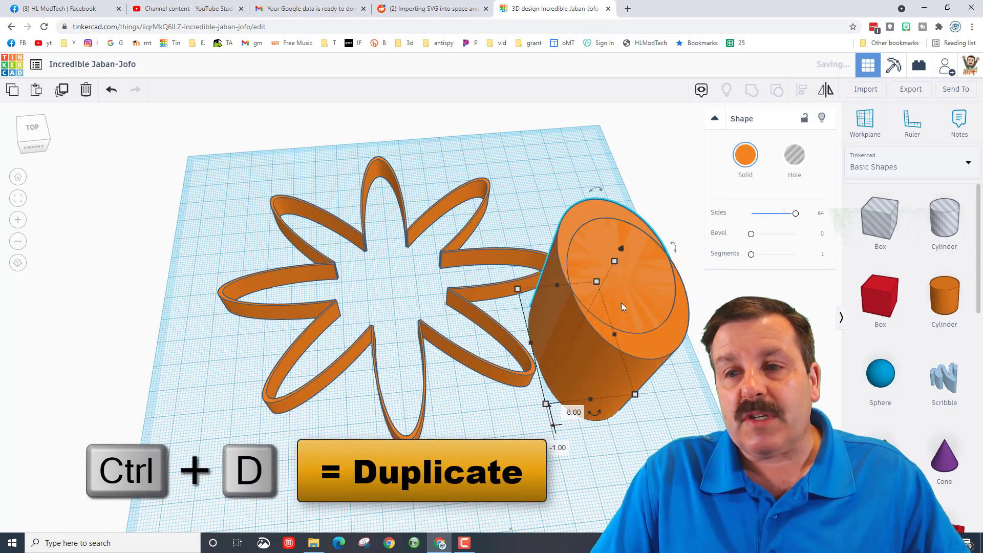
left_click(793, 156)
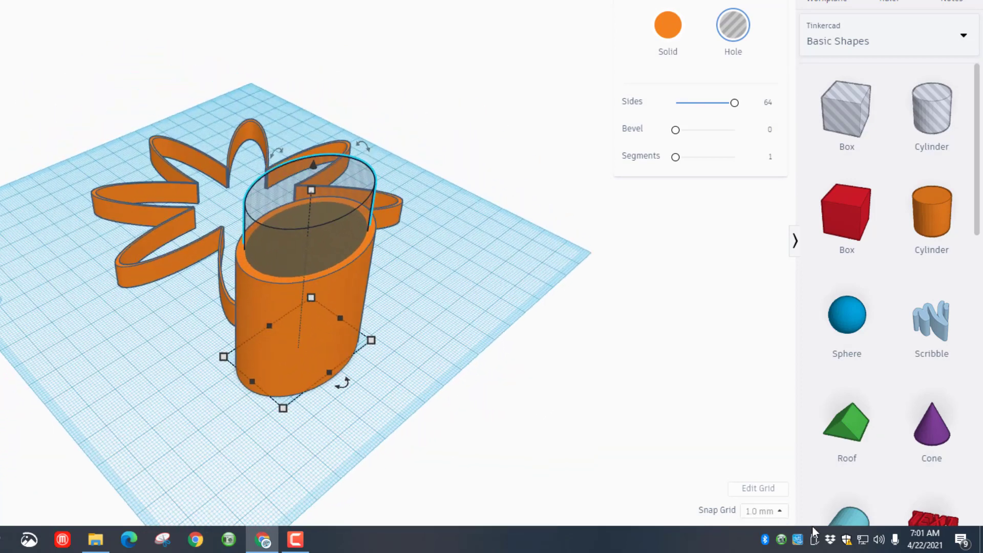
Set the snap grid to 0.1 mm and go full screen to fit the hole inside the cylinder
left_click(762, 509)
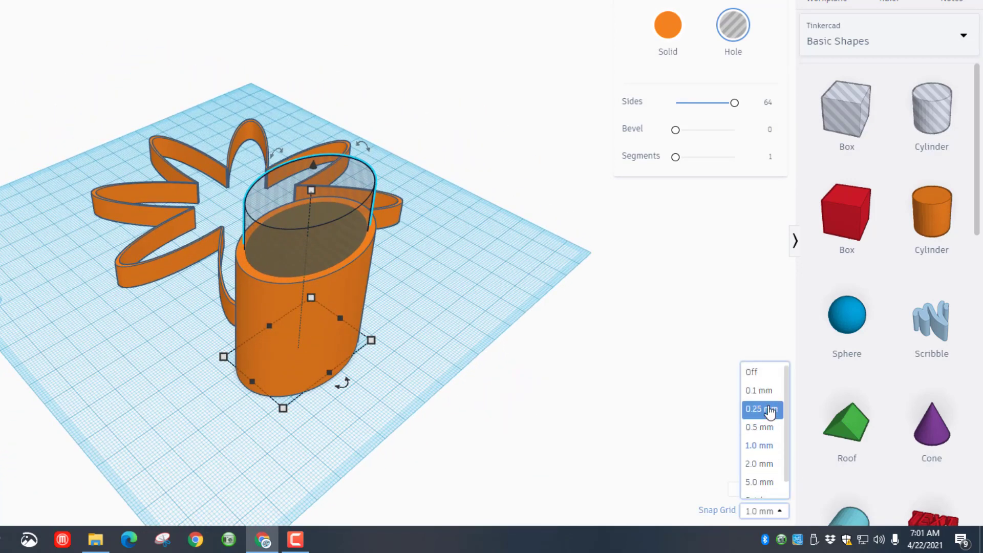
left_click(759, 390)
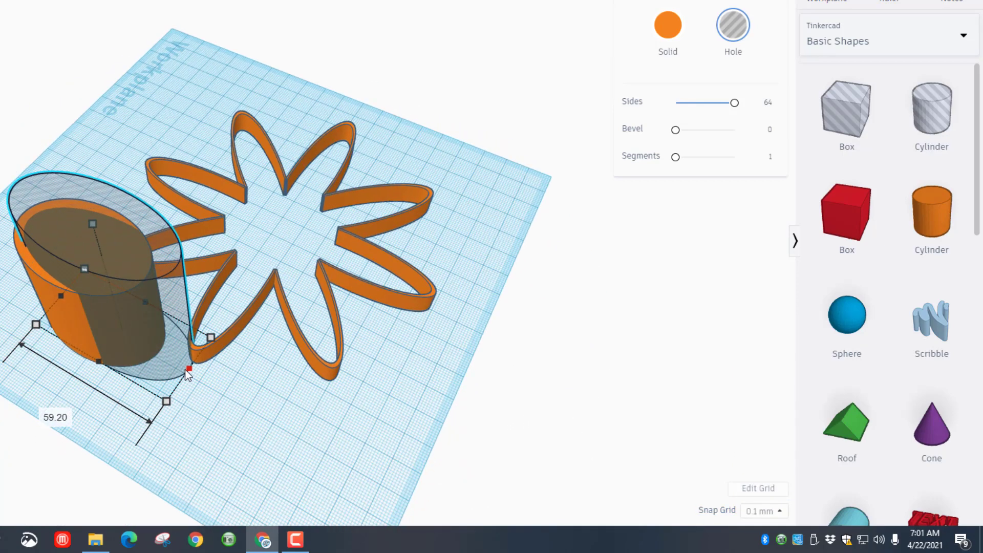
key("F11")
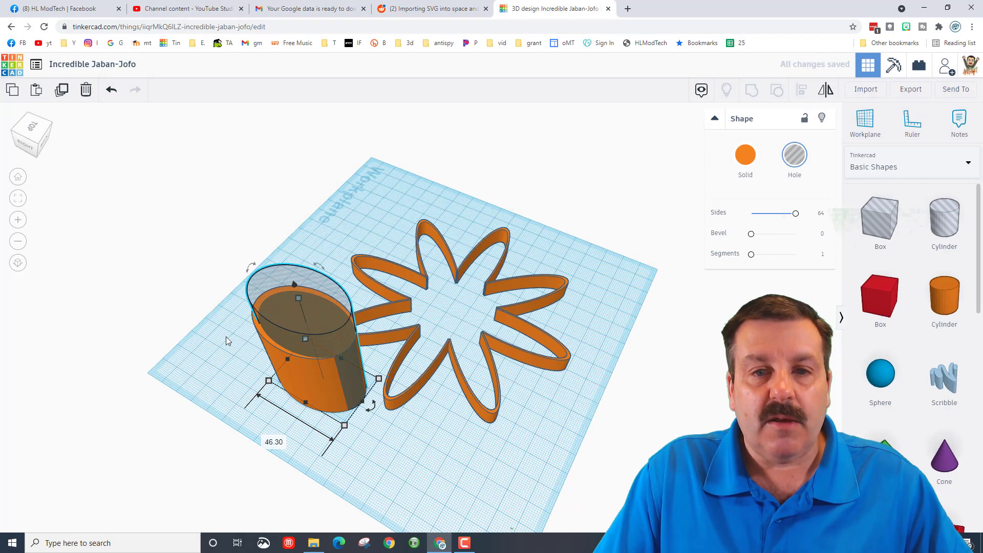
Group the solid and hole cylinders into a thin oval ring
left_click(751, 90)
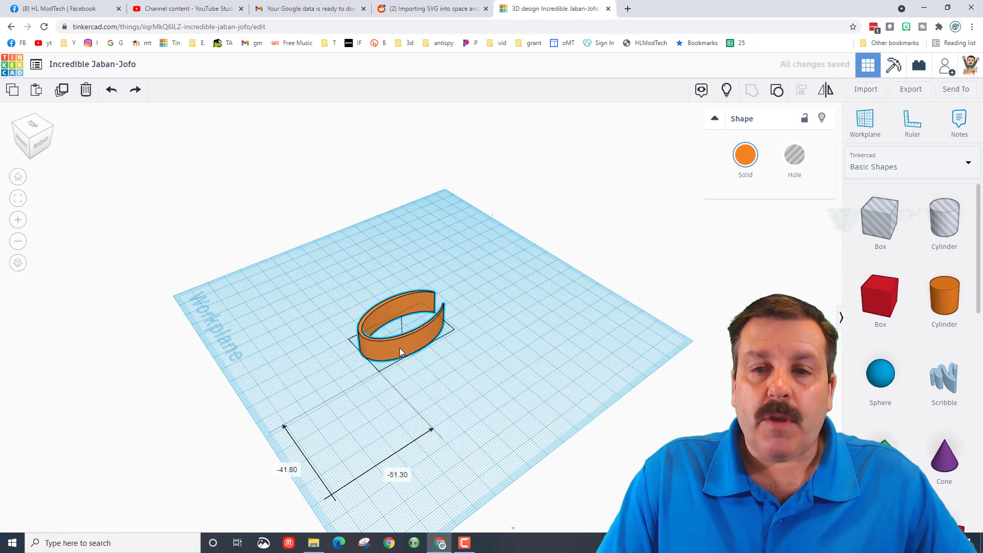
Duplicate the oval ring and rotate the copy to a new angle
left_click(401, 339)
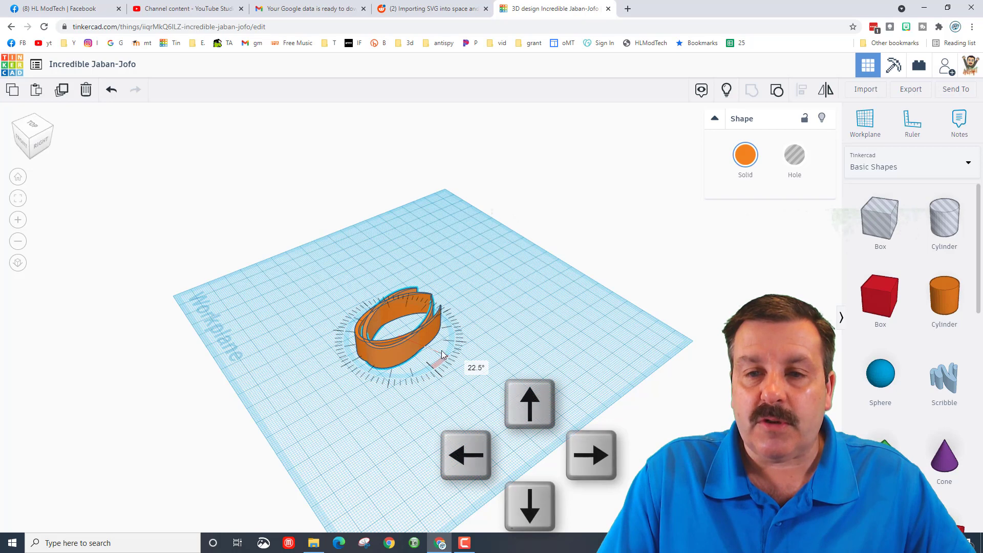
left_click_drag(439, 354, 451, 342)
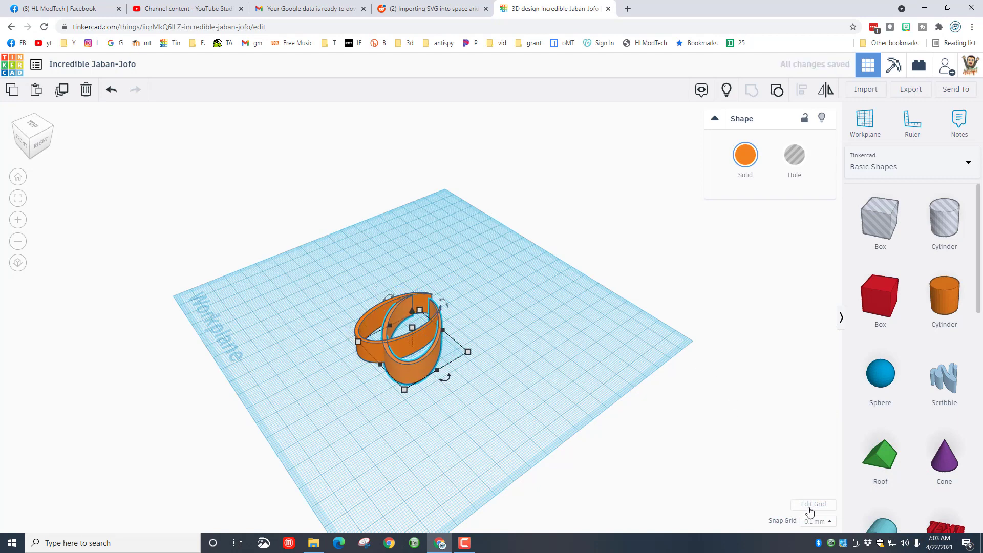
With snap grid at 1.0 mm, move the rotated ring beside the first petal
left_click(817, 521)
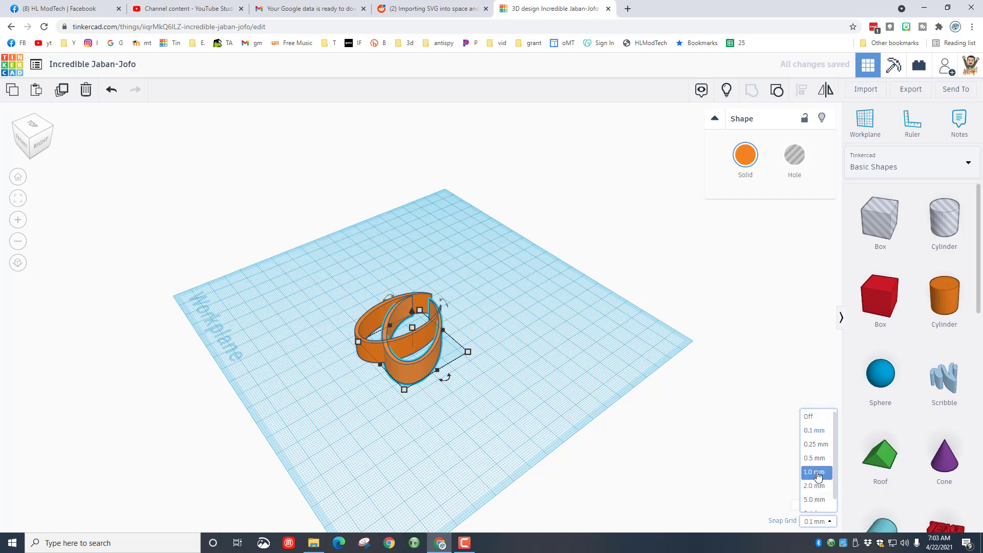
left_click(814, 470)
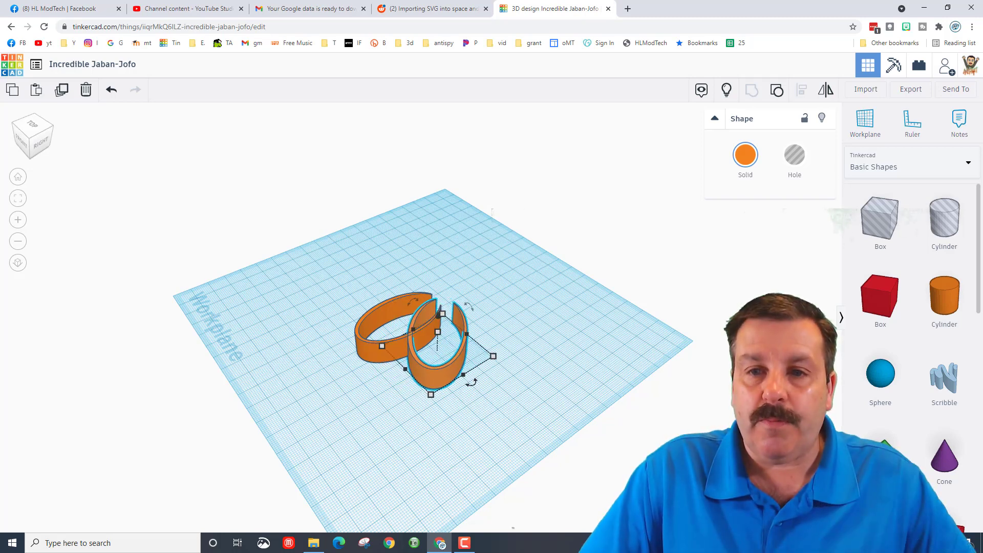
left_click_drag(437, 354, 473, 363)
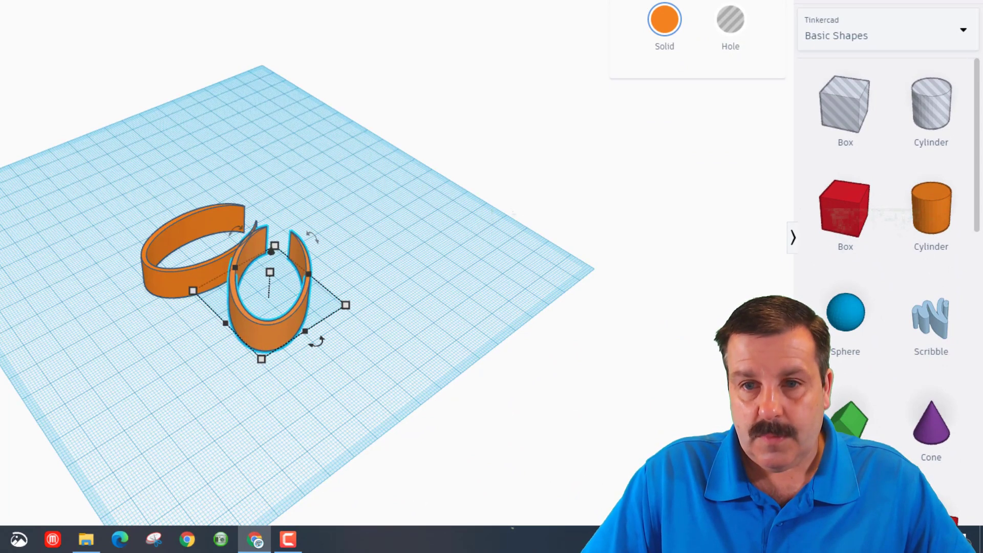
left_click_drag(269, 272, 367, 273)
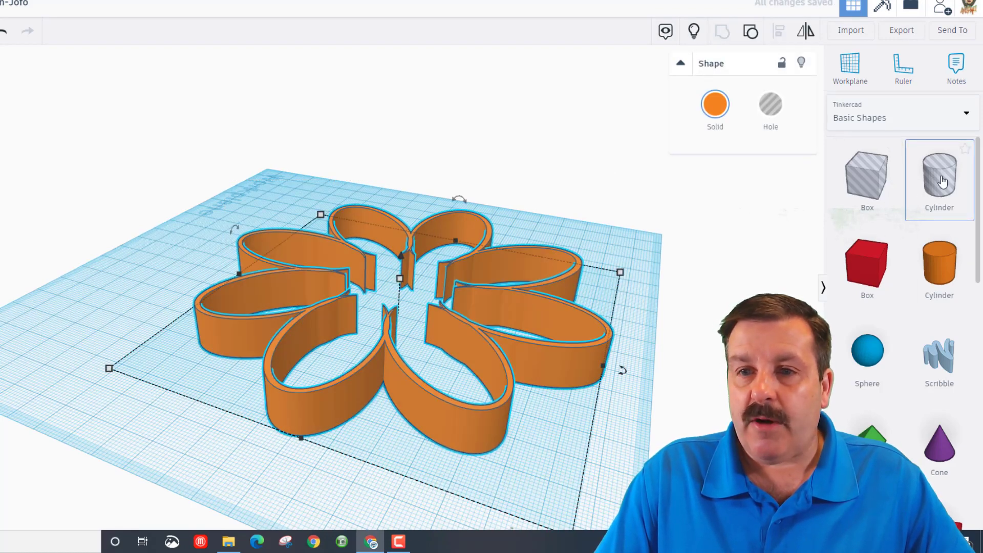
Cut the centre with a hole cylinder and scale the flower outline evenly to about 101 mm
left_click(939, 179)
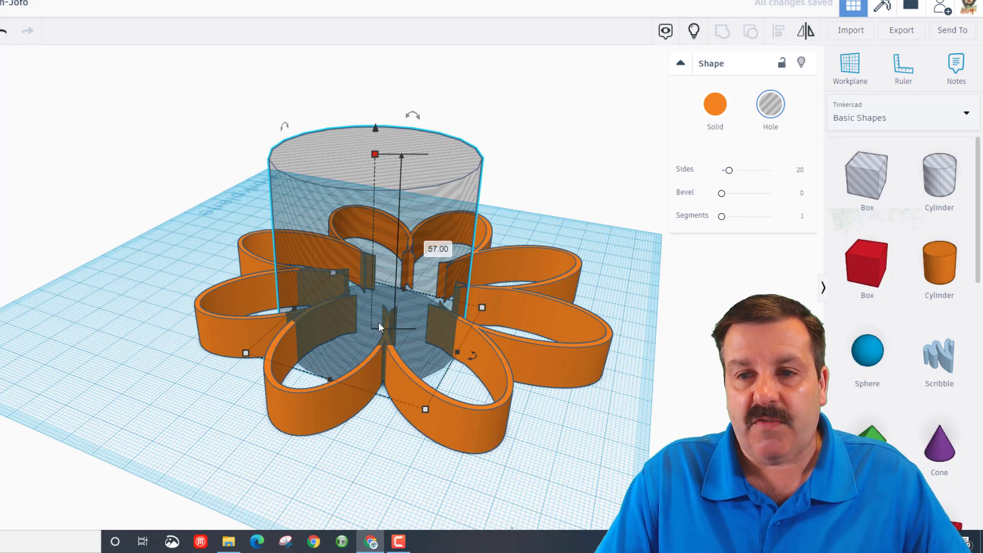
left_click(110, 241)
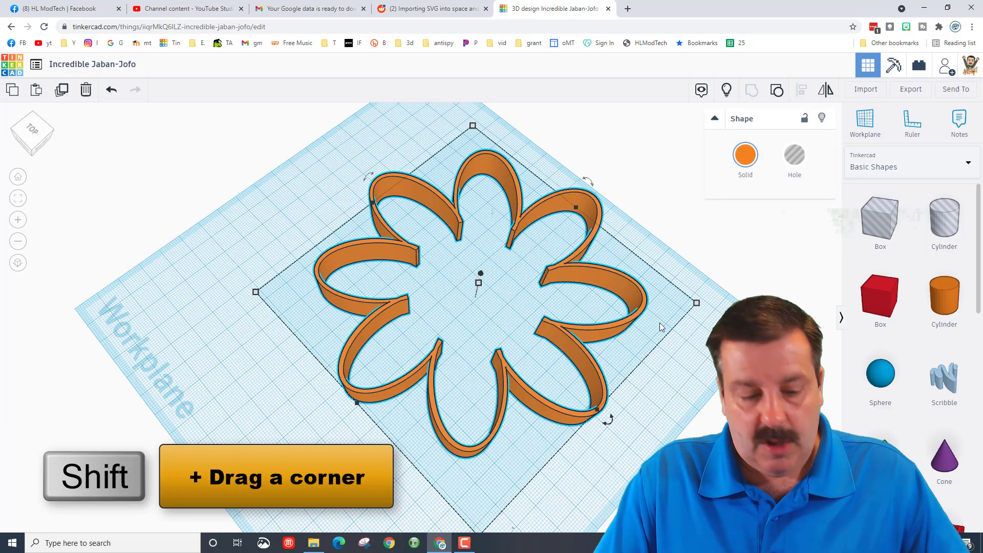
left_click_drag(696, 303, 603, 300)
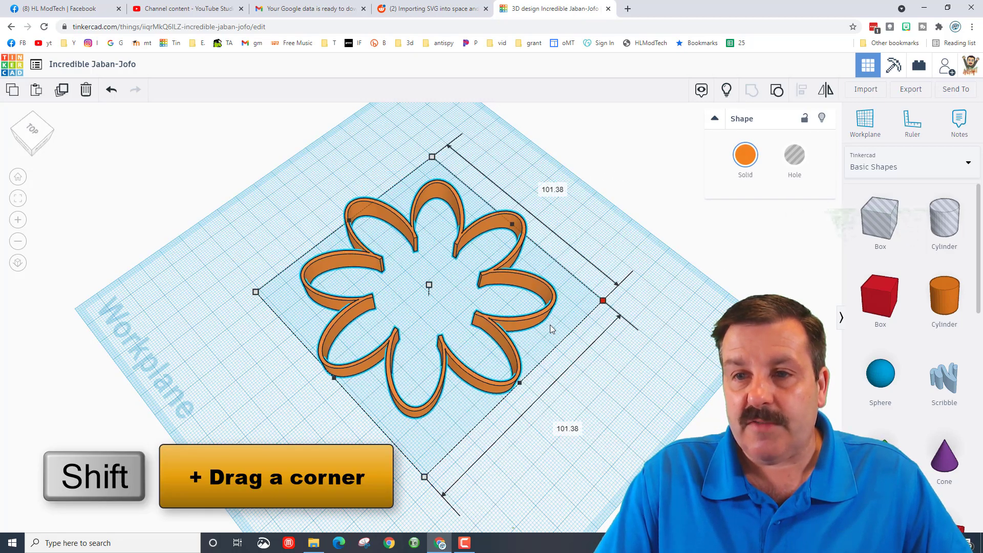